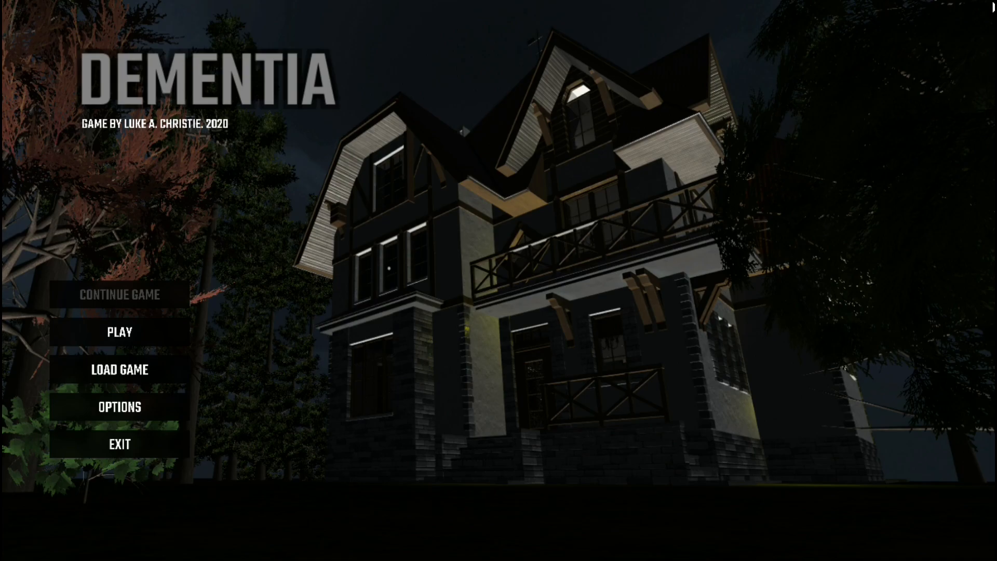
pyautogui.moveTo(38, 311)
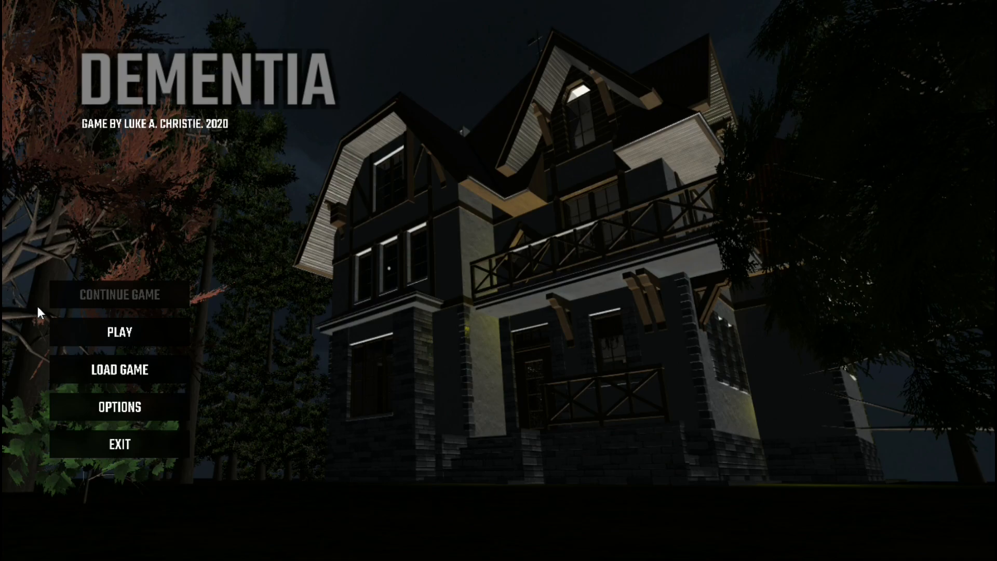
# - Choose PLAY on the Dementia title screen to start a new game
pyautogui.click(120, 332)
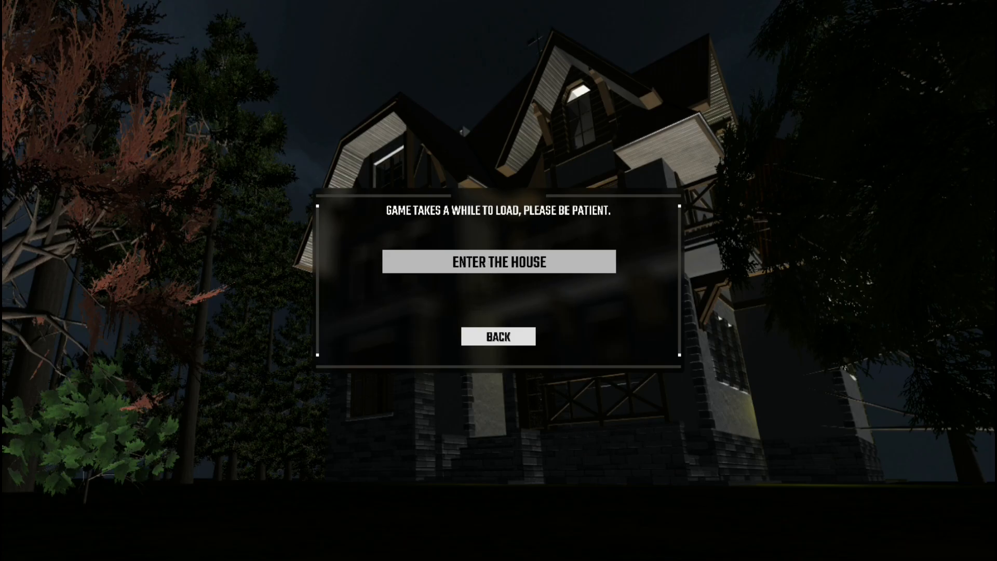
pyautogui.click(498, 261)
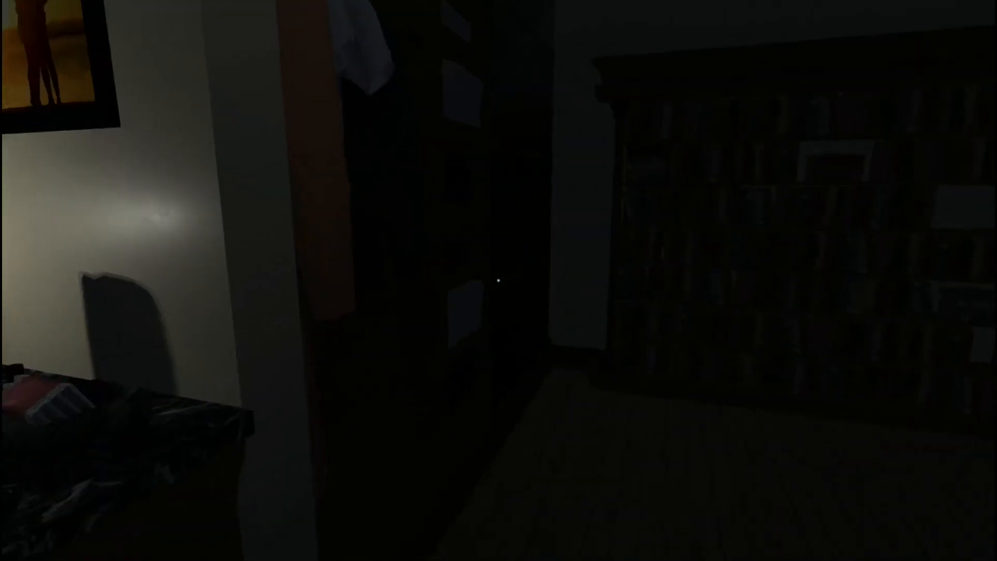
# - Pick up Mary's handwritten note from the bookshelf to read it
pyautogui.click(498, 284)
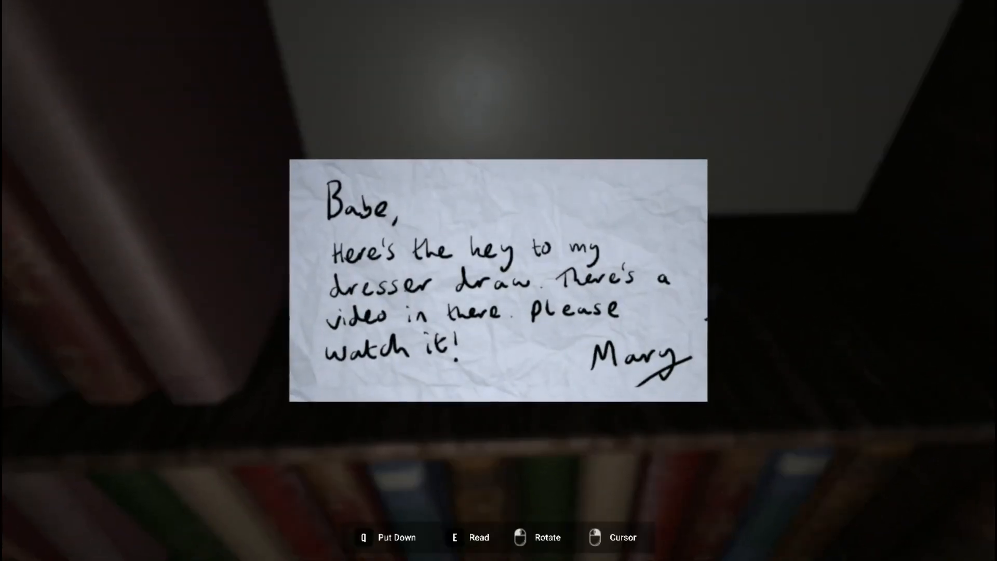
# - Take the Drawer Key from the note, then put the note down
pyautogui.press('q')
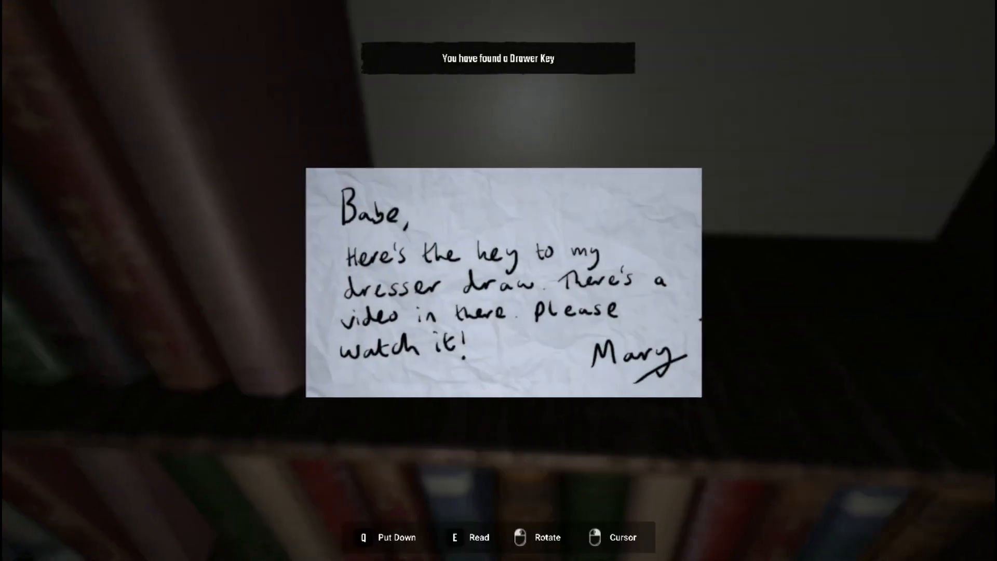
pyautogui.press('q')
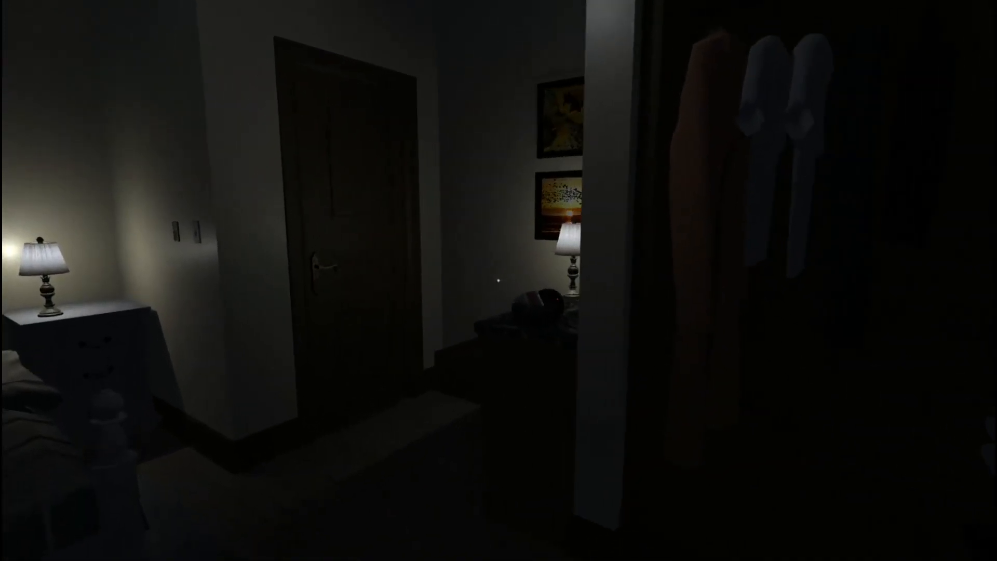
pyautogui.moveTo(499, 281)
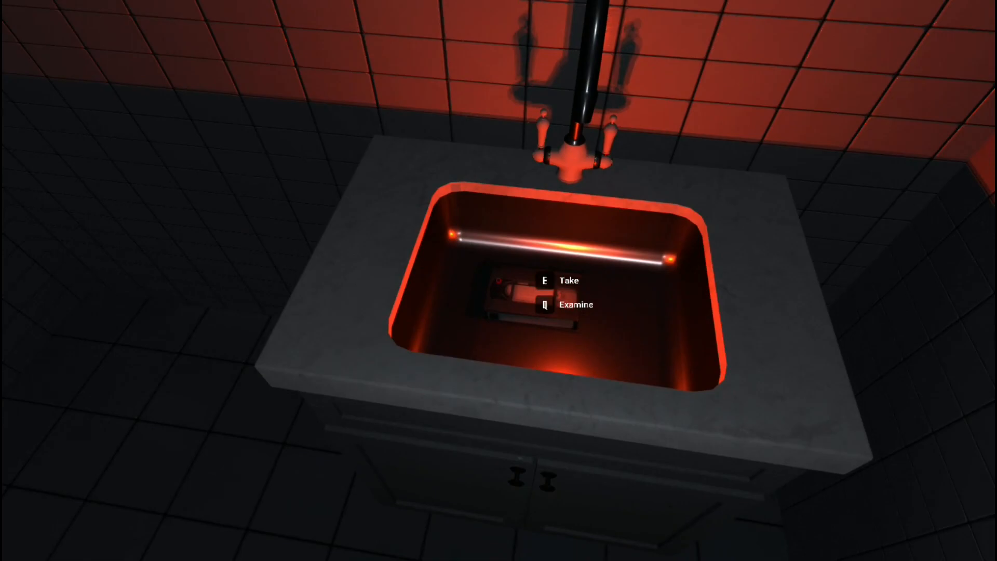
# - Take the VHS tape from the red-lit bathroom sink
pyautogui.press('e')
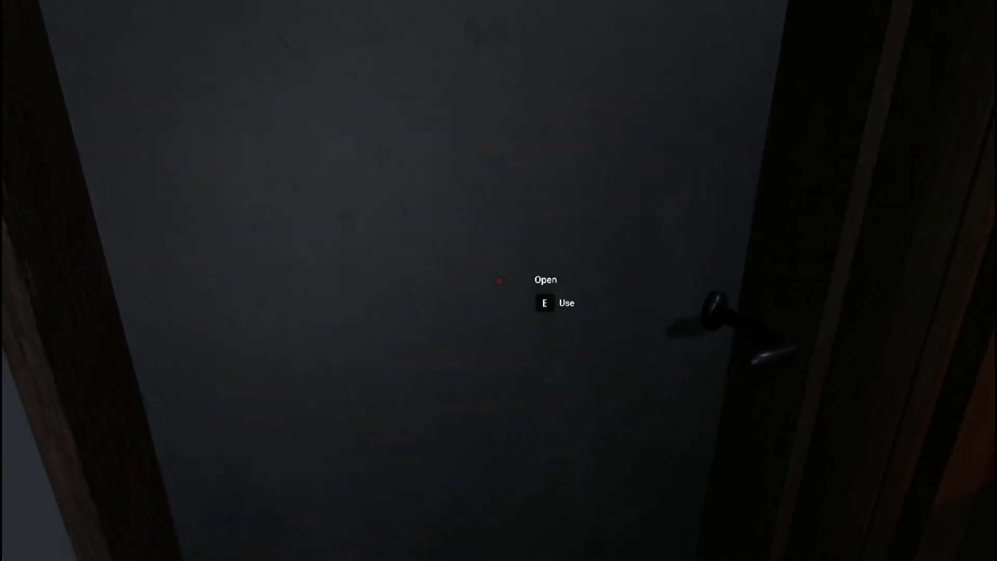
# - Open the dark door and grab the VHS tape on the wooden floor
pyautogui.press('e')
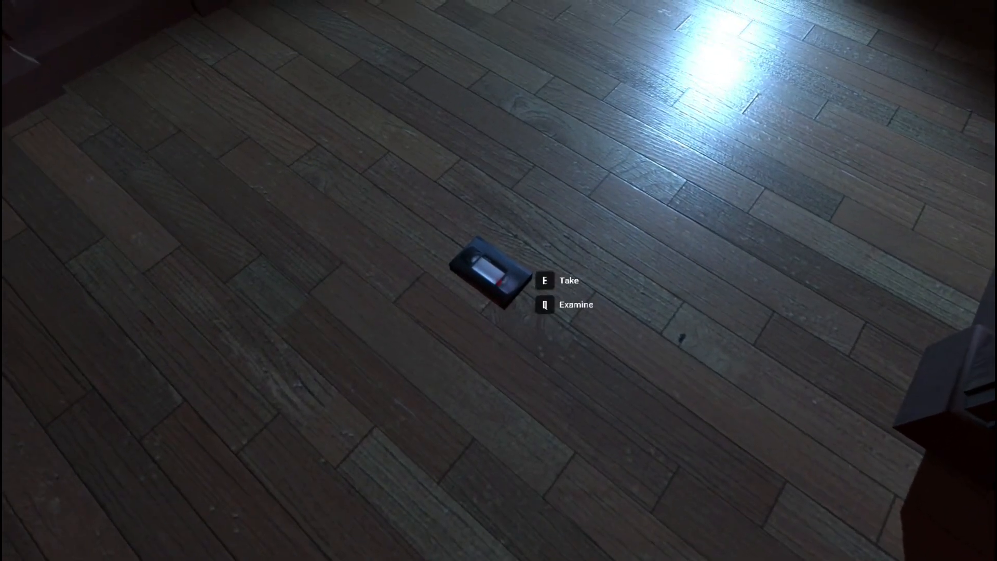
pyautogui.press('e')
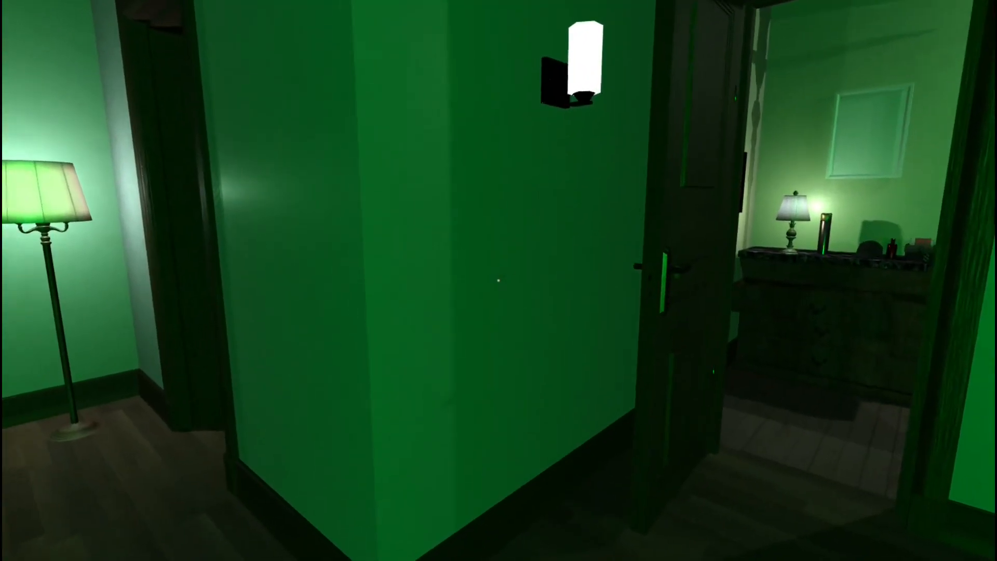
pyautogui.moveTo(499, 281)
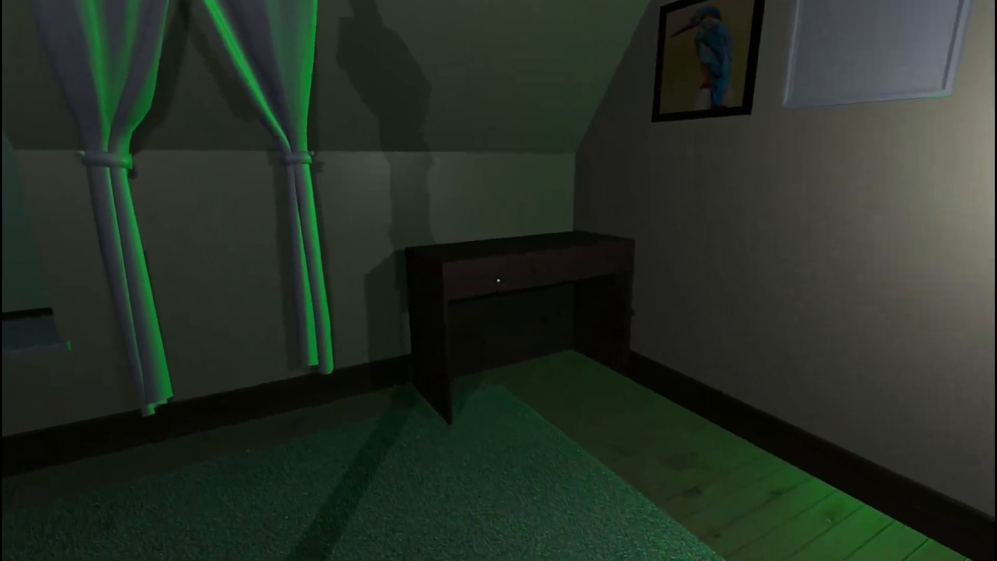
pyautogui.moveTo(498, 280)
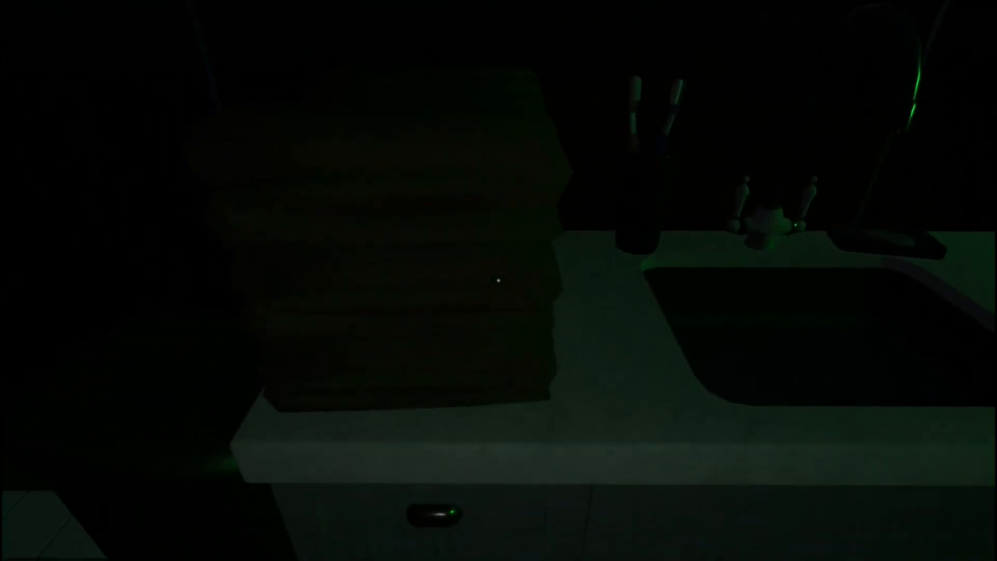
pyautogui.moveTo(499, 281)
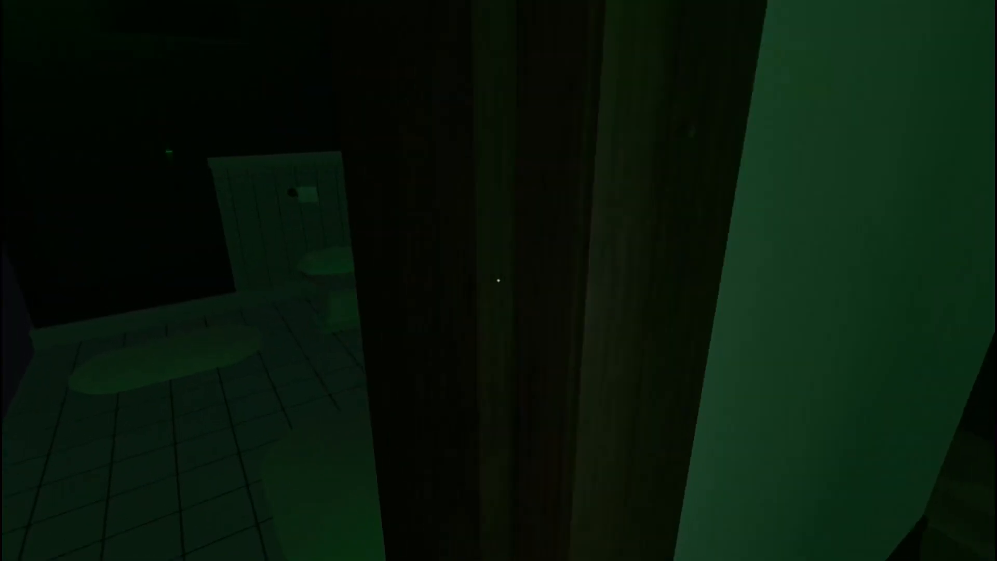
pyautogui.moveTo(498, 280)
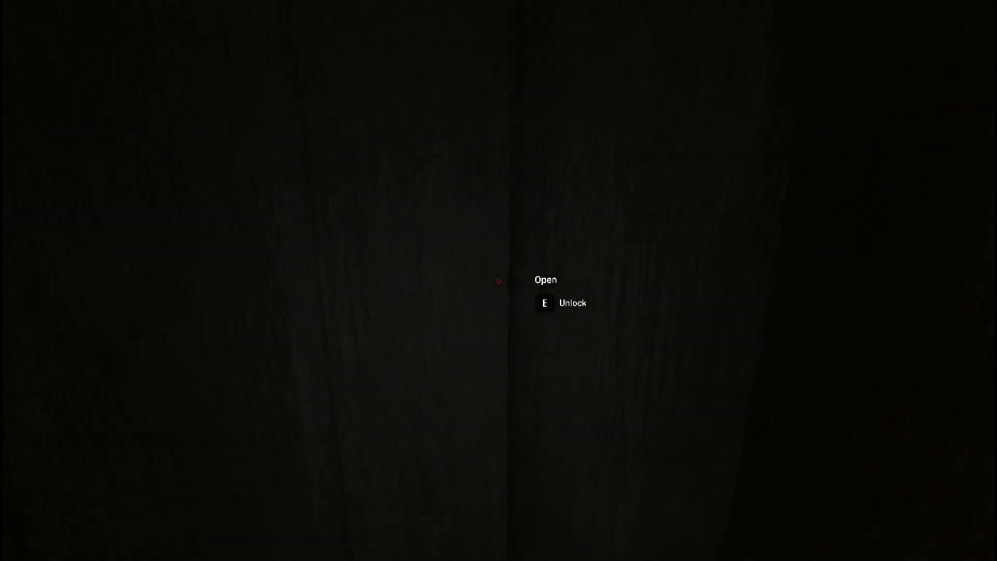
# - Unlock and open the locked dark door leading into the kitchen
pyautogui.press('e')
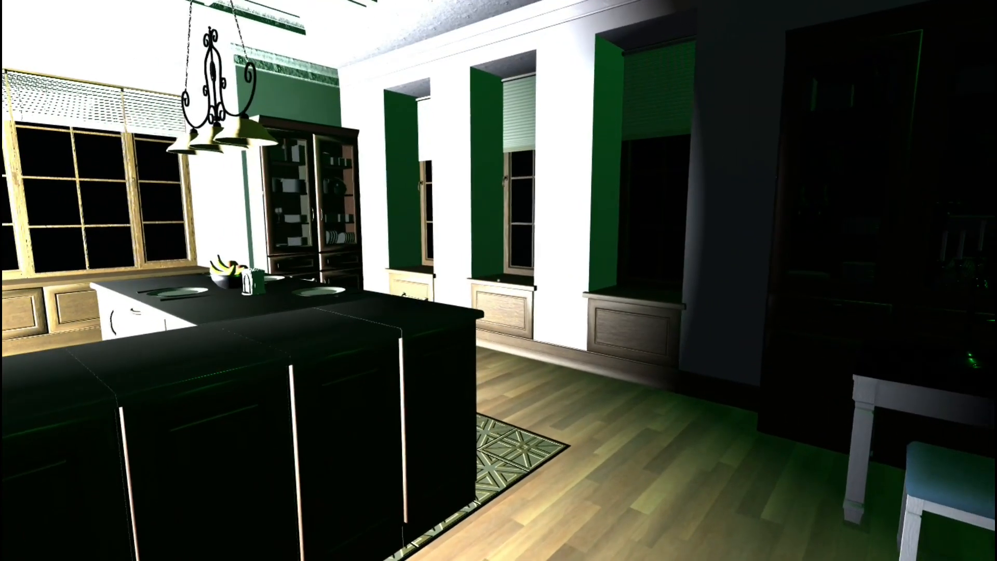